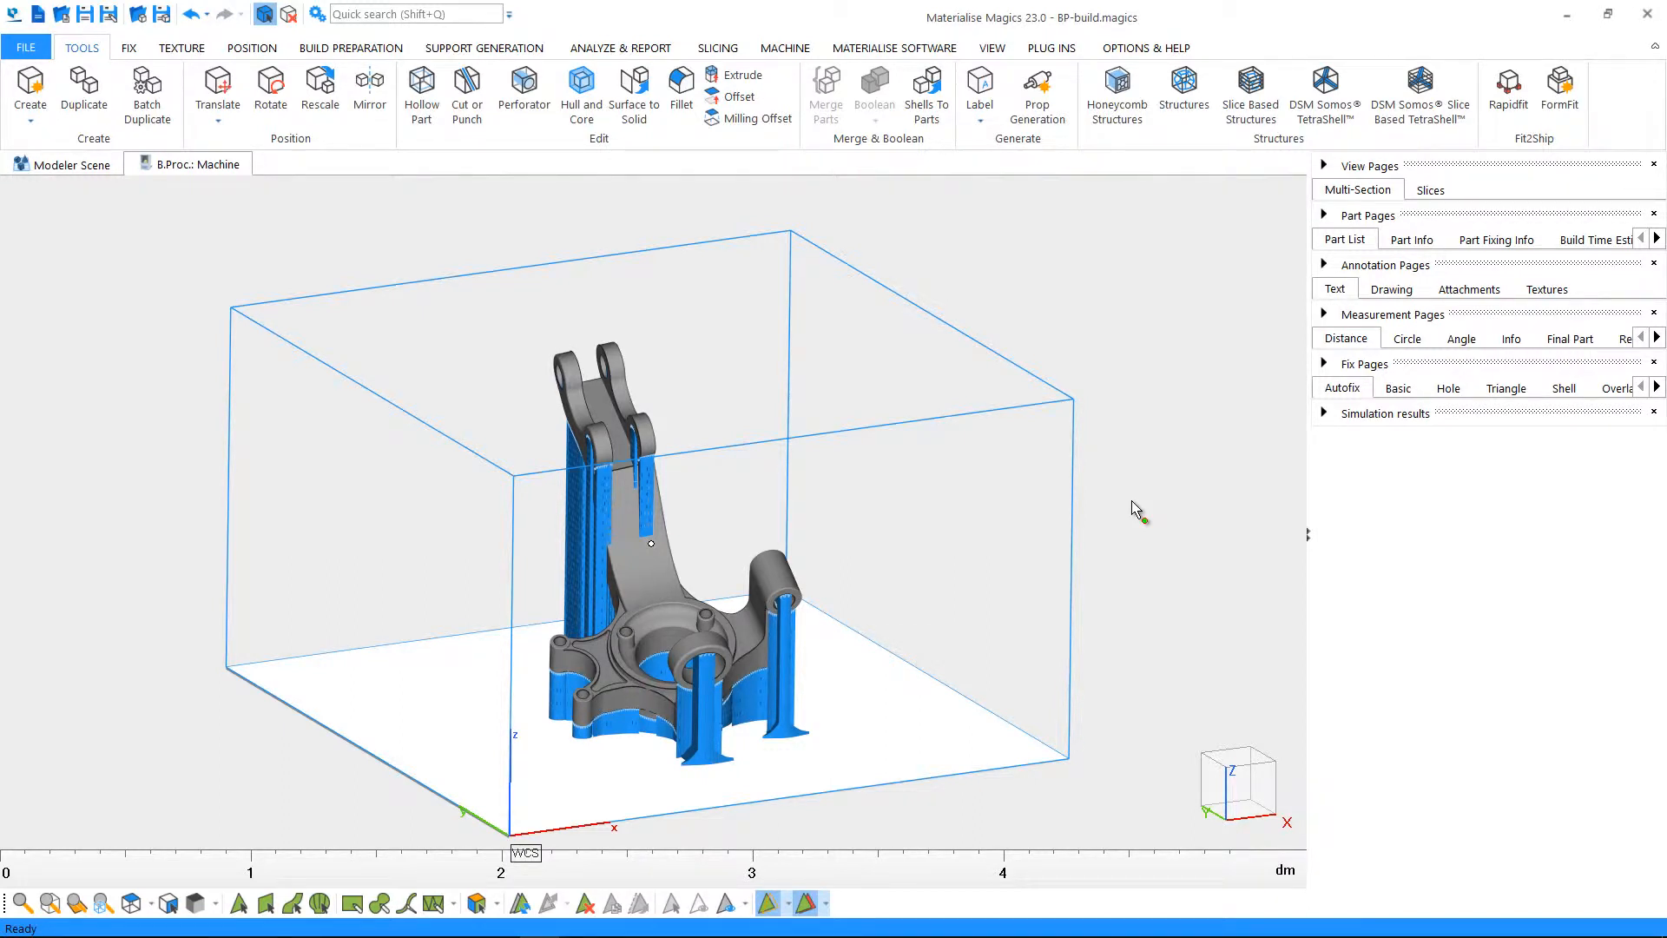
{"action": "mouse_move", "coordinate": [1134, 466]}
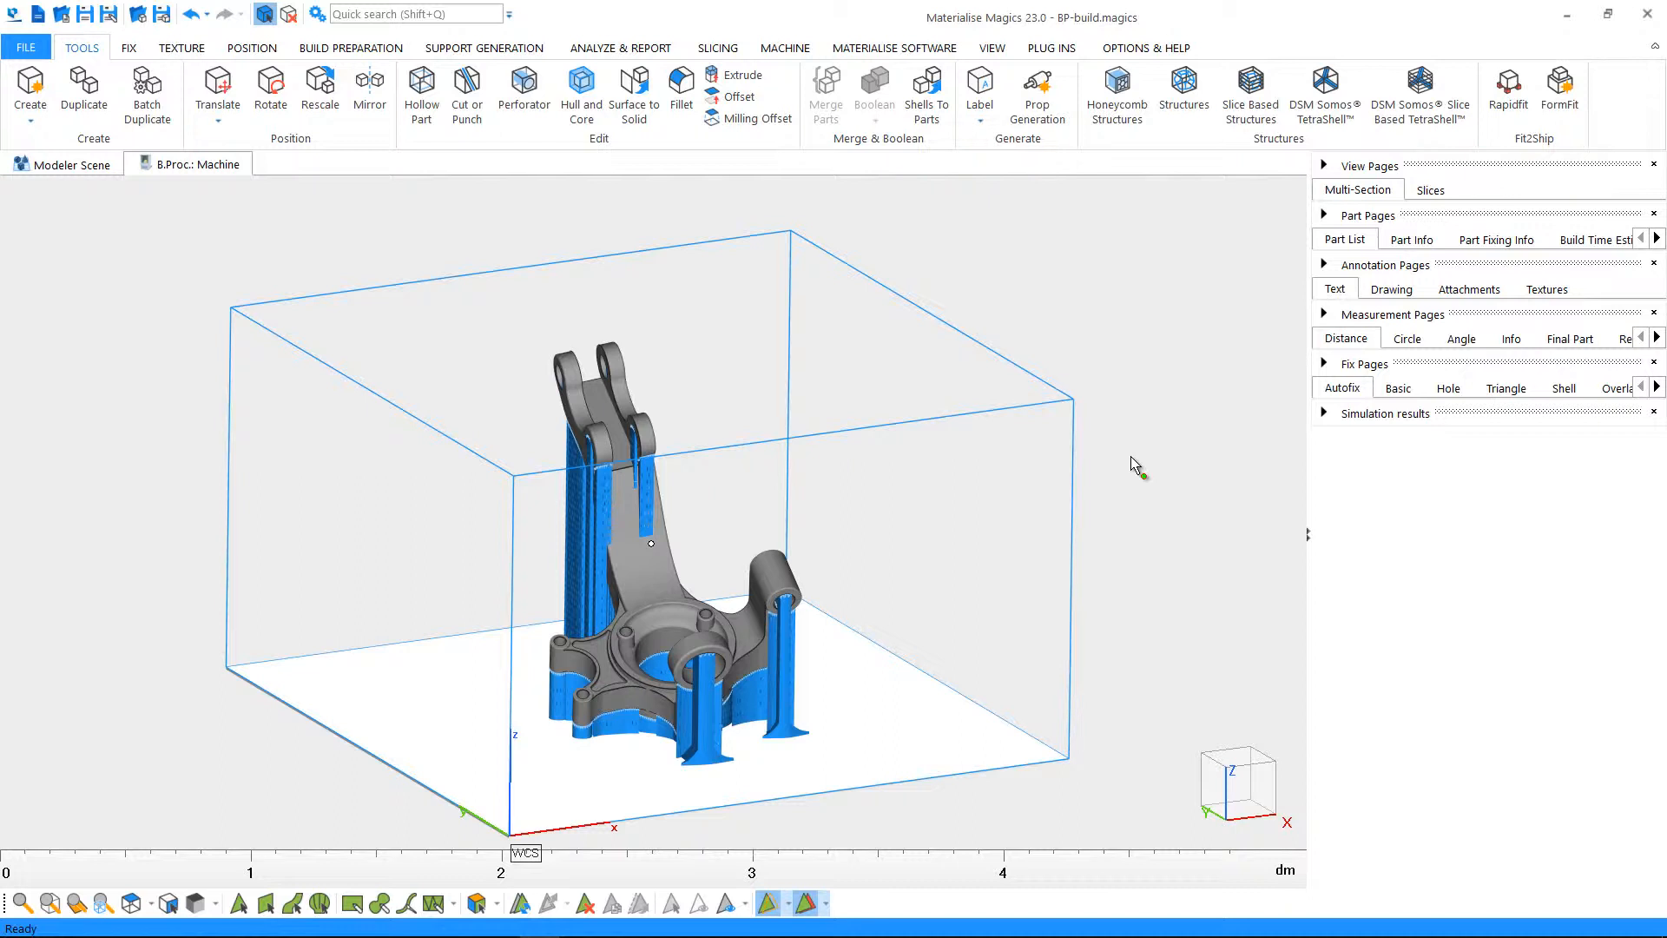
{"action": "mouse_move", "coordinate": [1117, 429]}
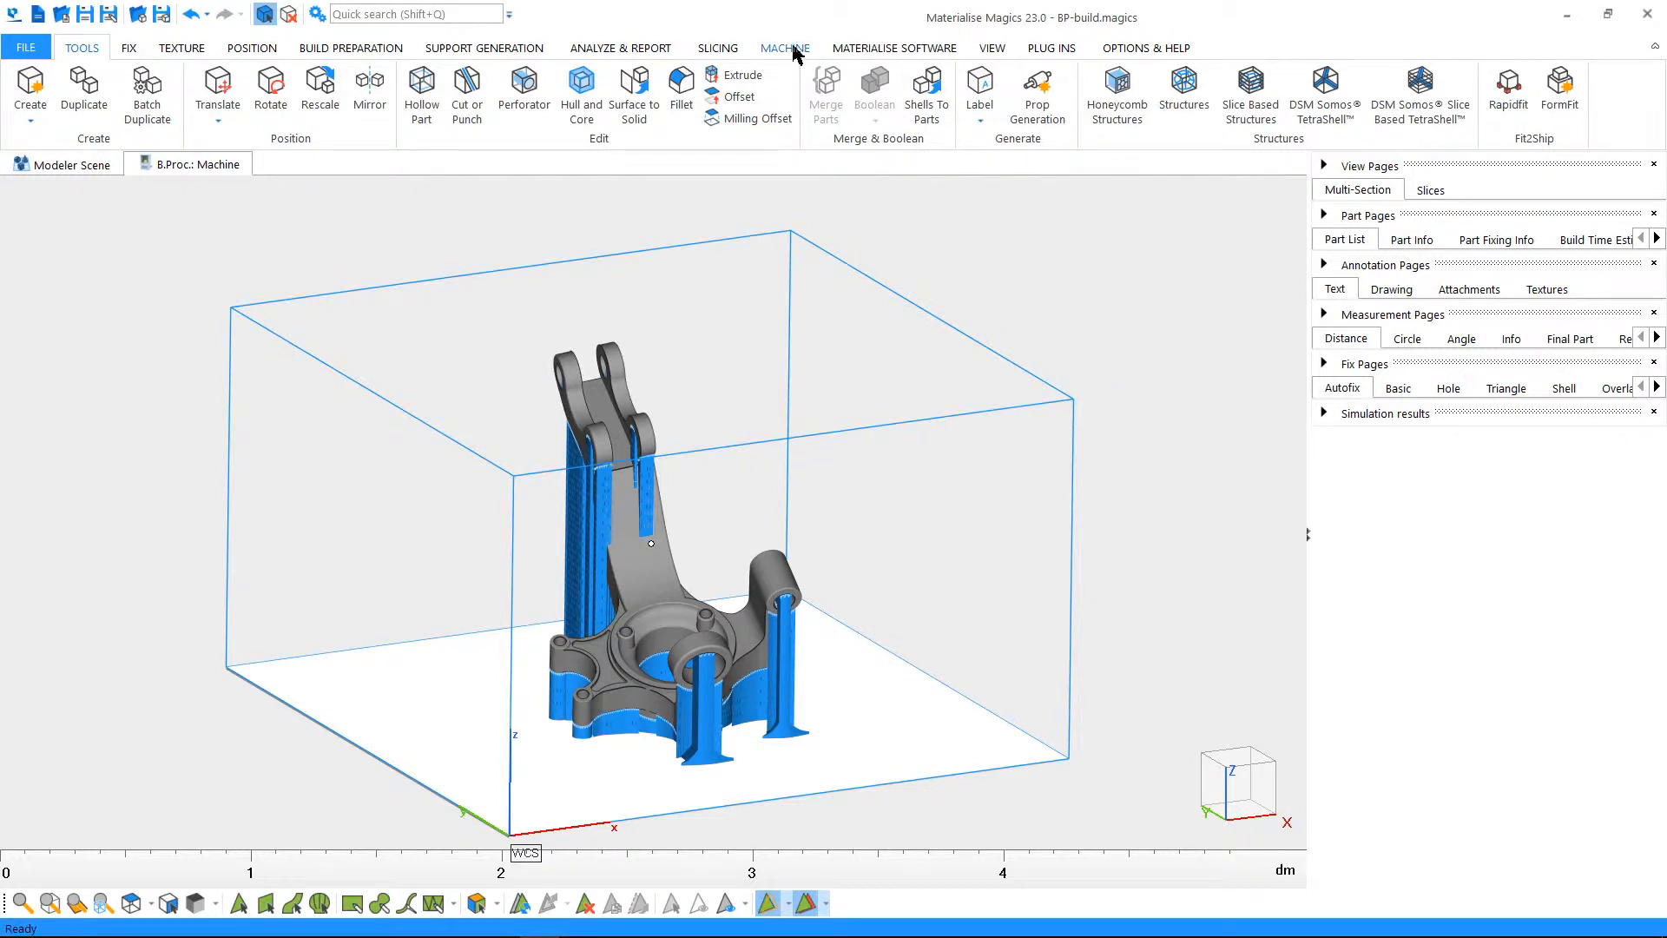
Switch to the Machine ribbon to reach the build-processor commands
{"action": "left_click", "coordinate": [785, 49]}
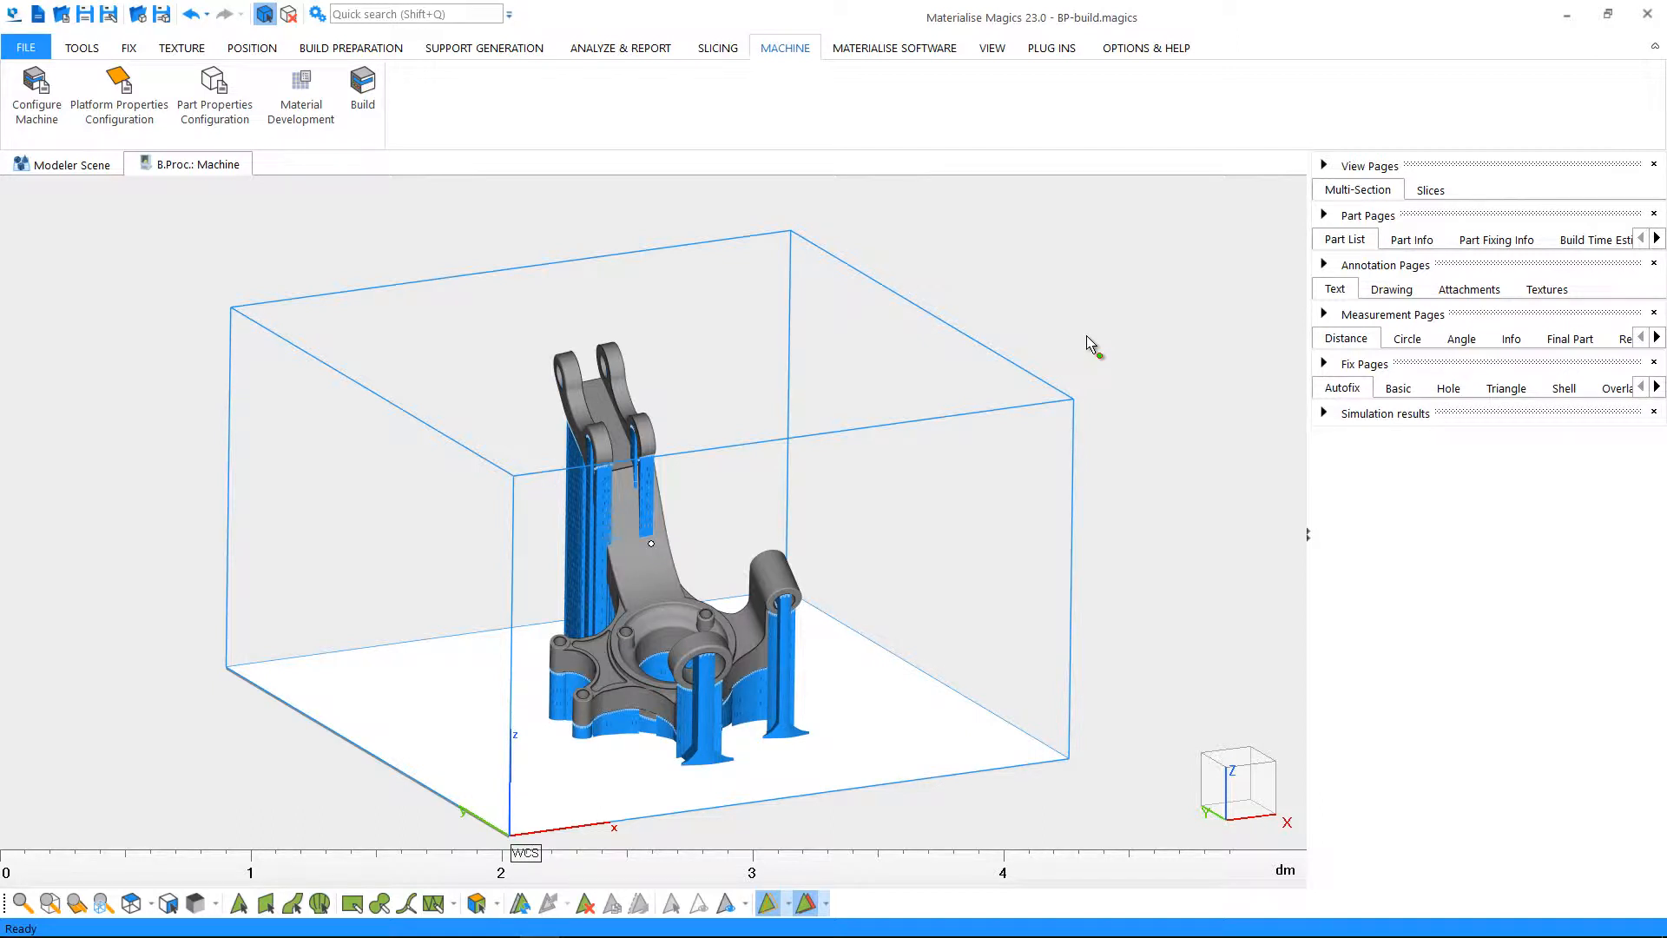
{"action": "mouse_move", "coordinate": [1077, 347]}
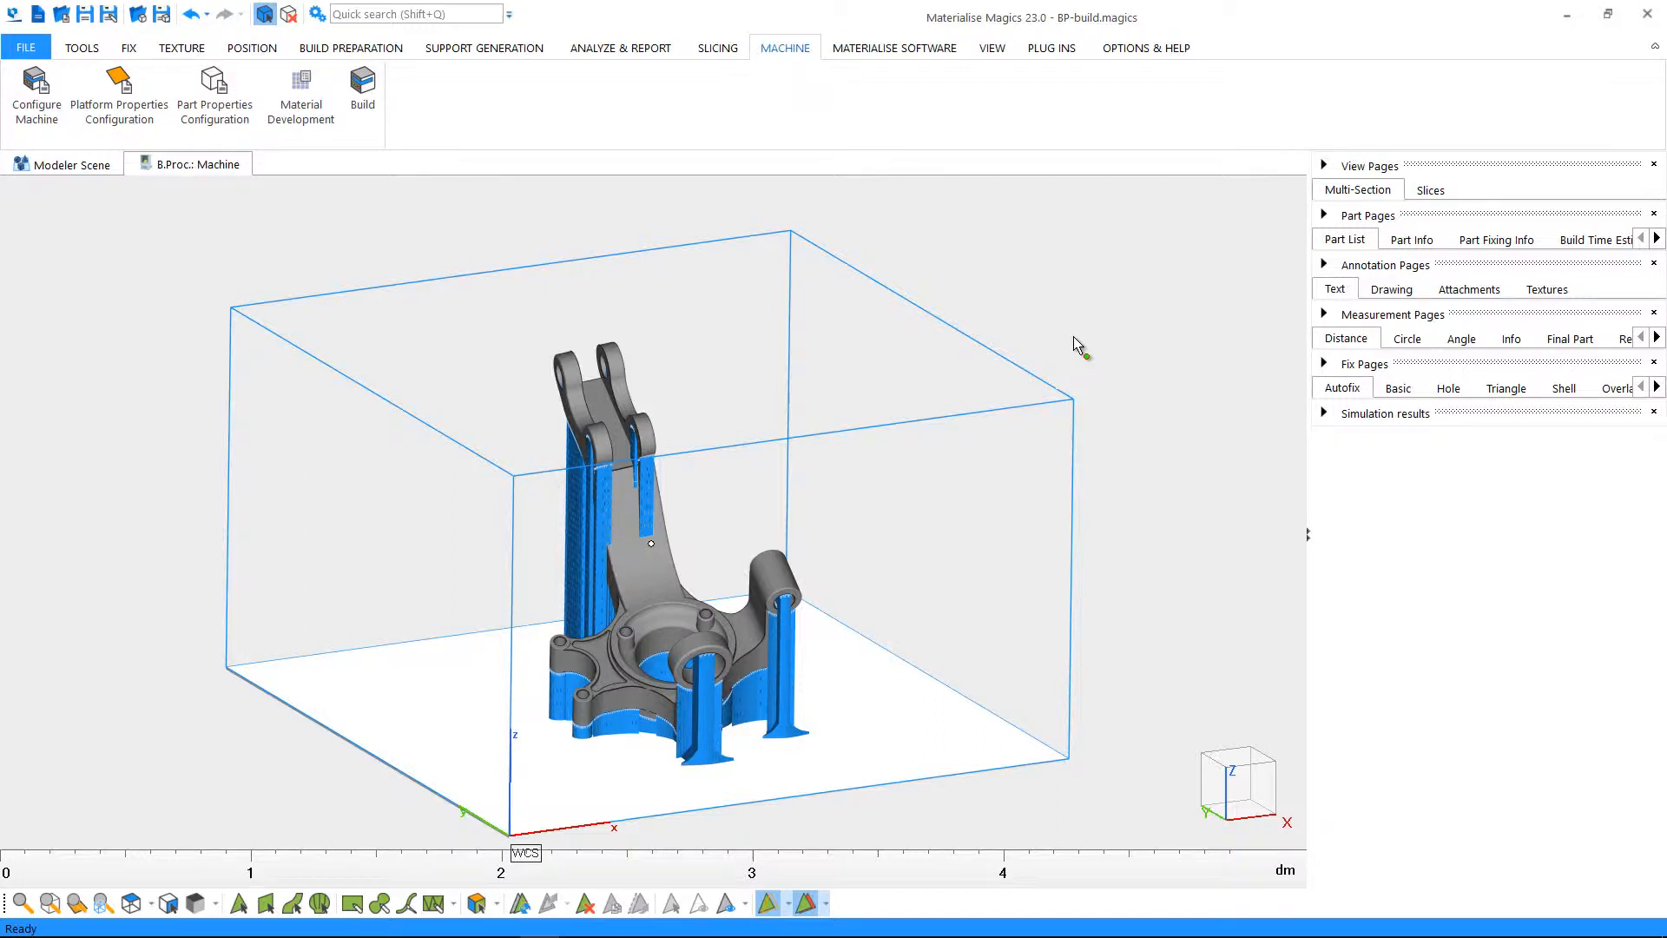
{"action": "mouse_move", "coordinate": [950, 469]}
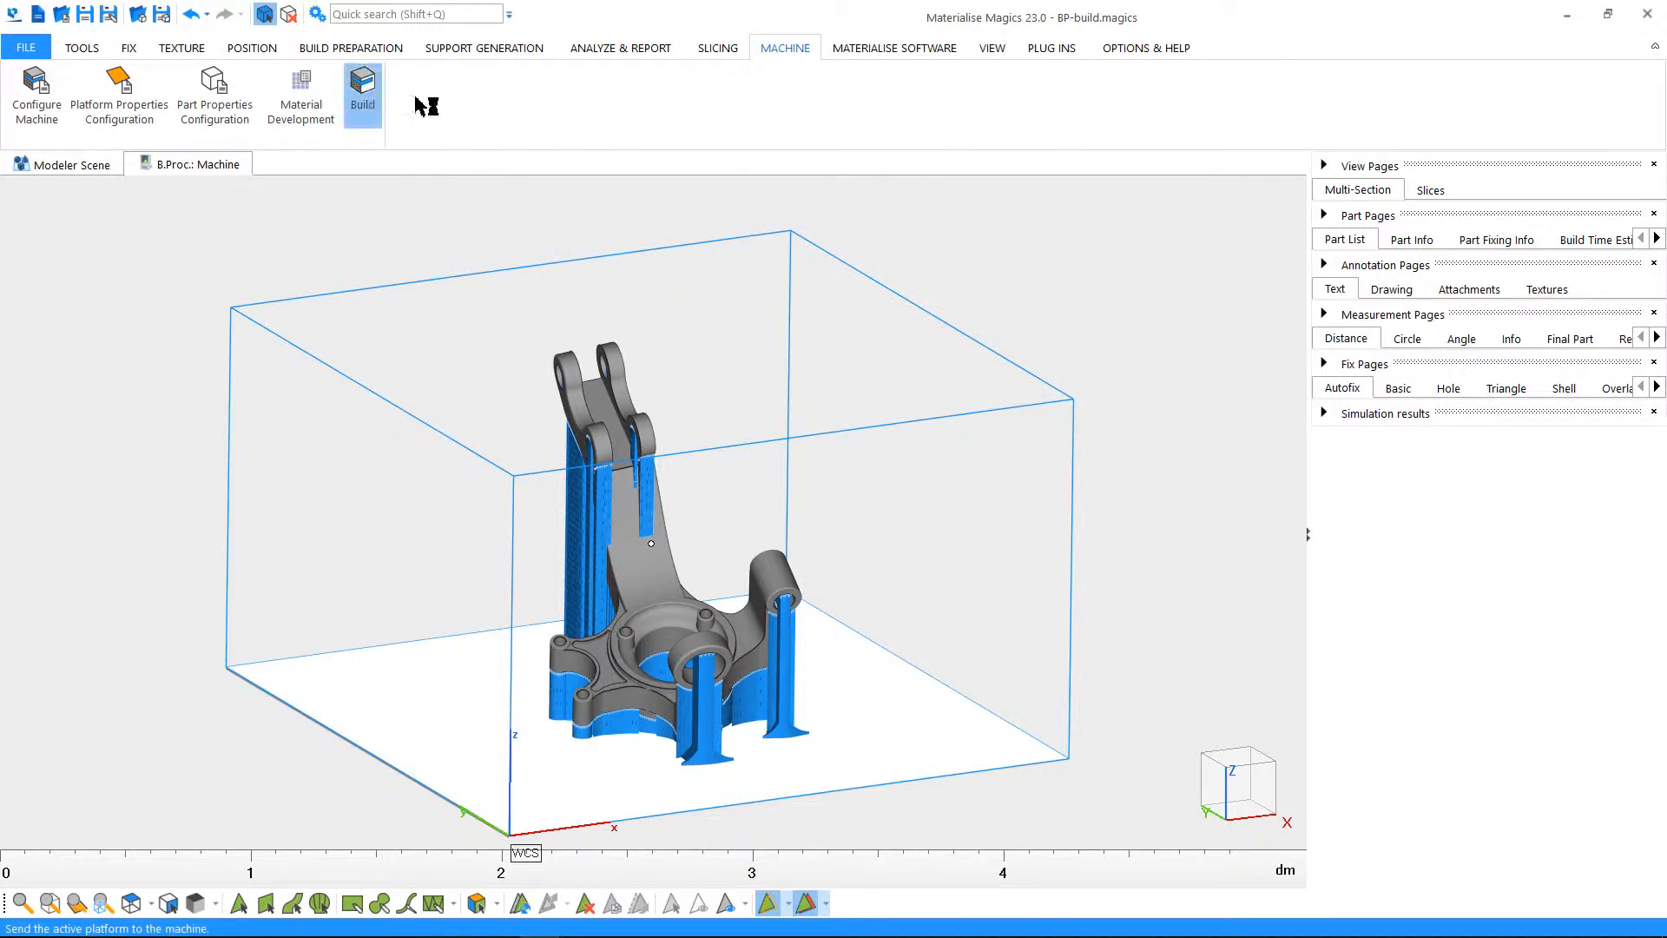
Start a job submission with job type Build named Build-1 and go to its configuration
{"action": "left_click", "coordinate": [361, 87]}
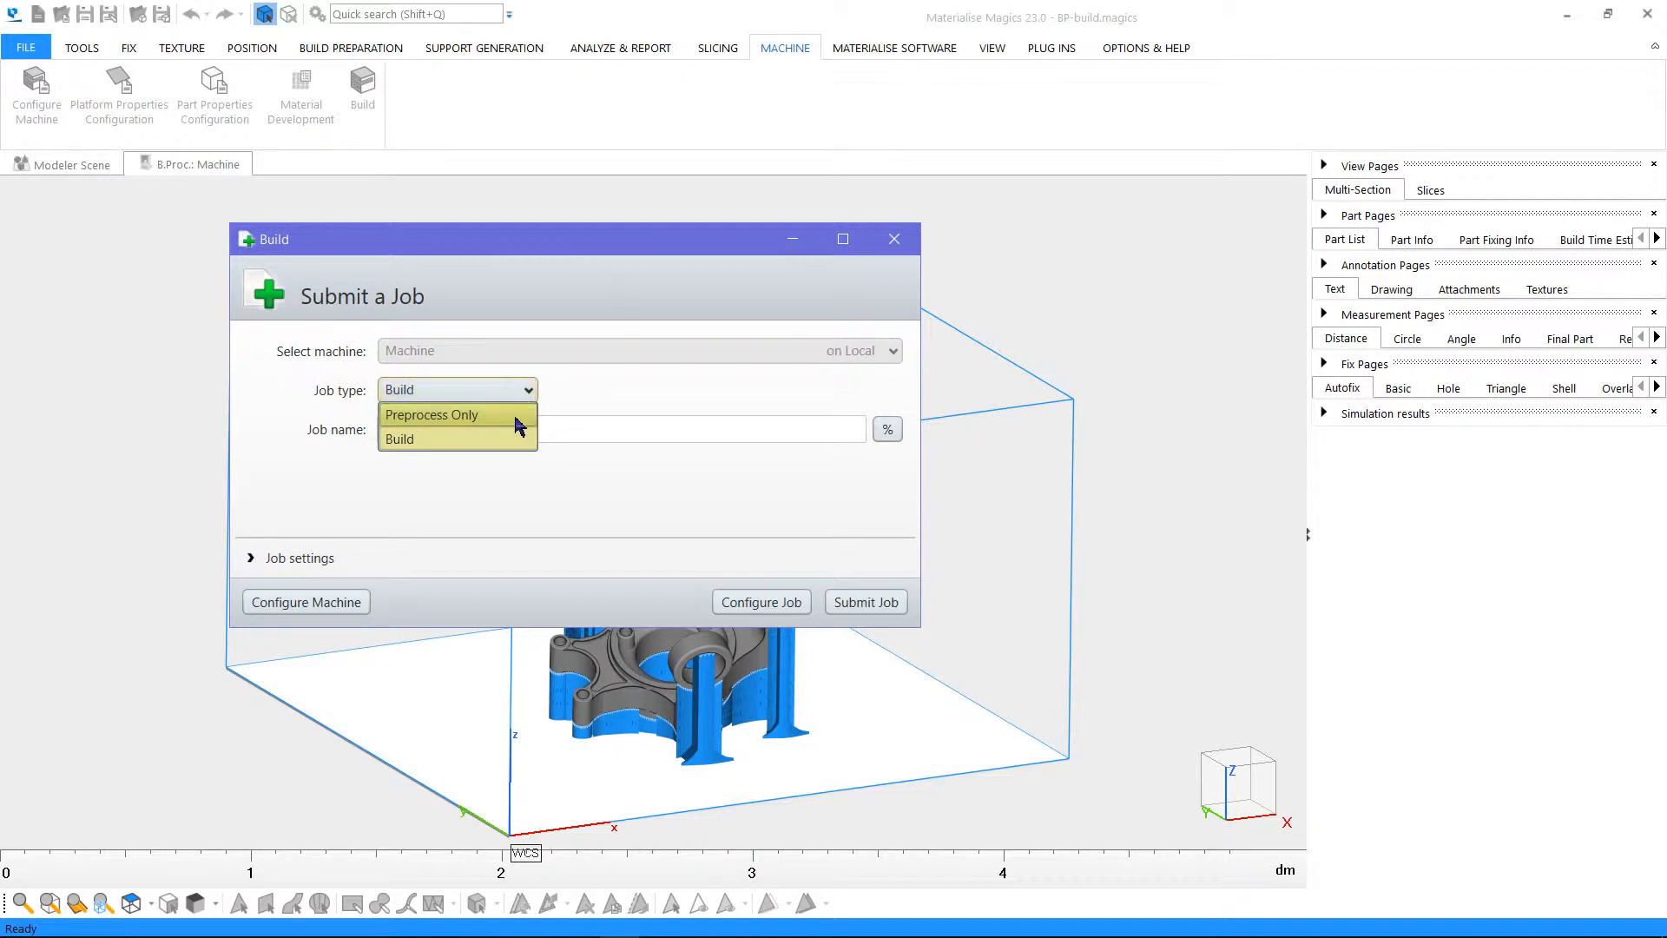
{"action": "left_click", "coordinate": [431, 415]}
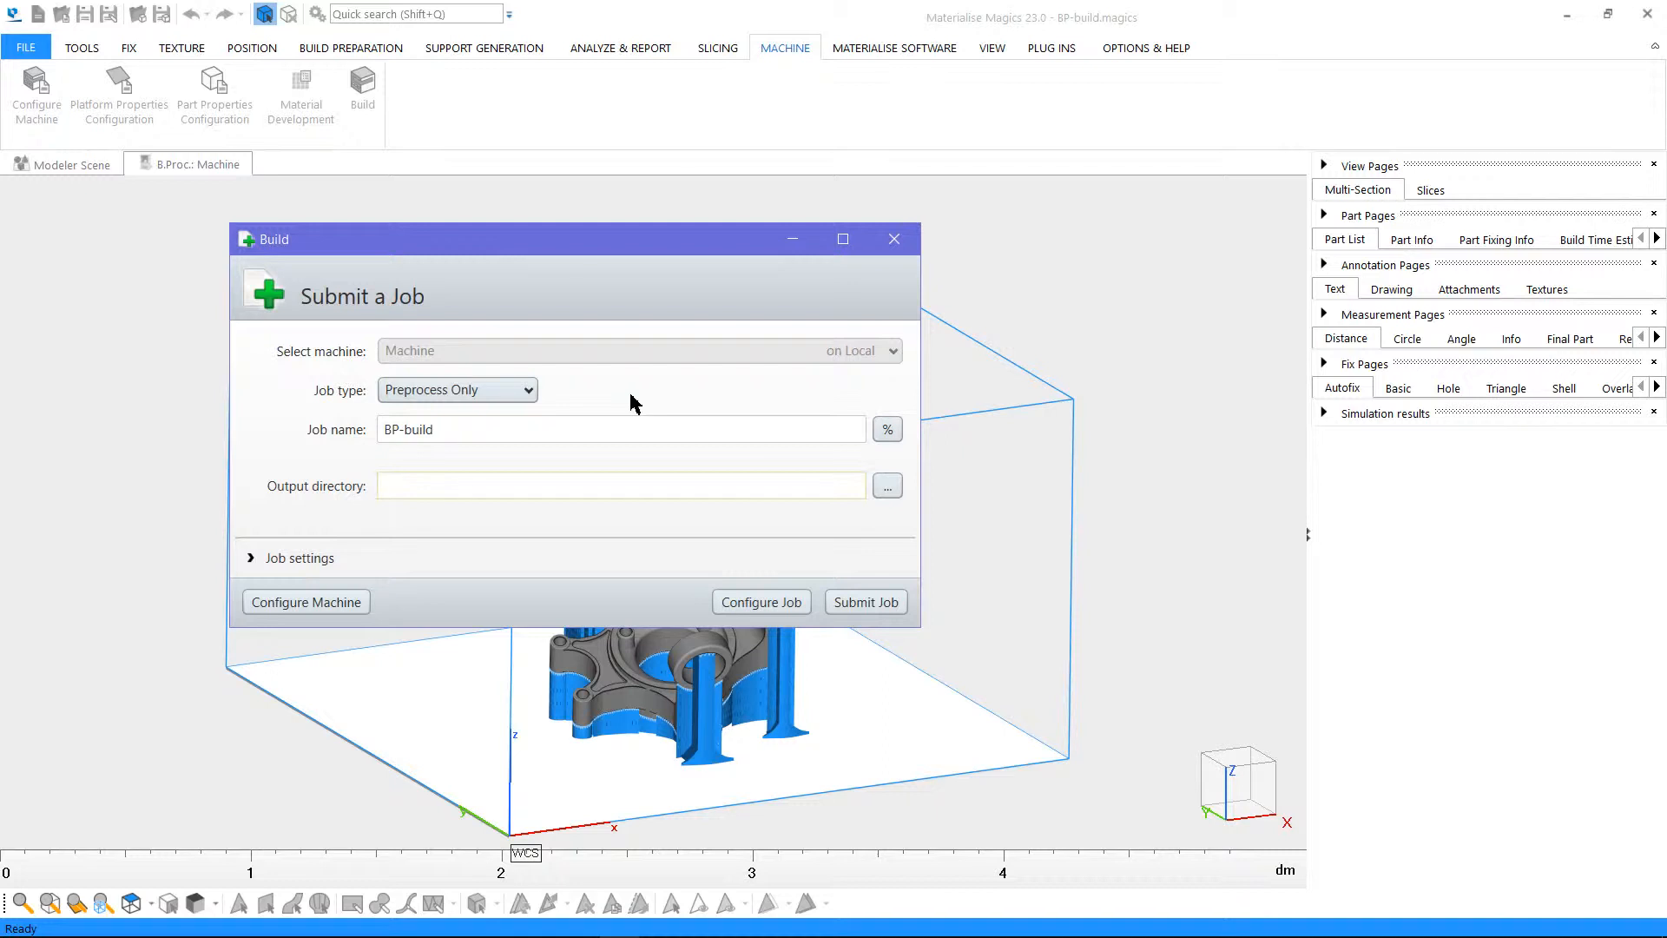
{"action": "left_click", "coordinate": [456, 389]}
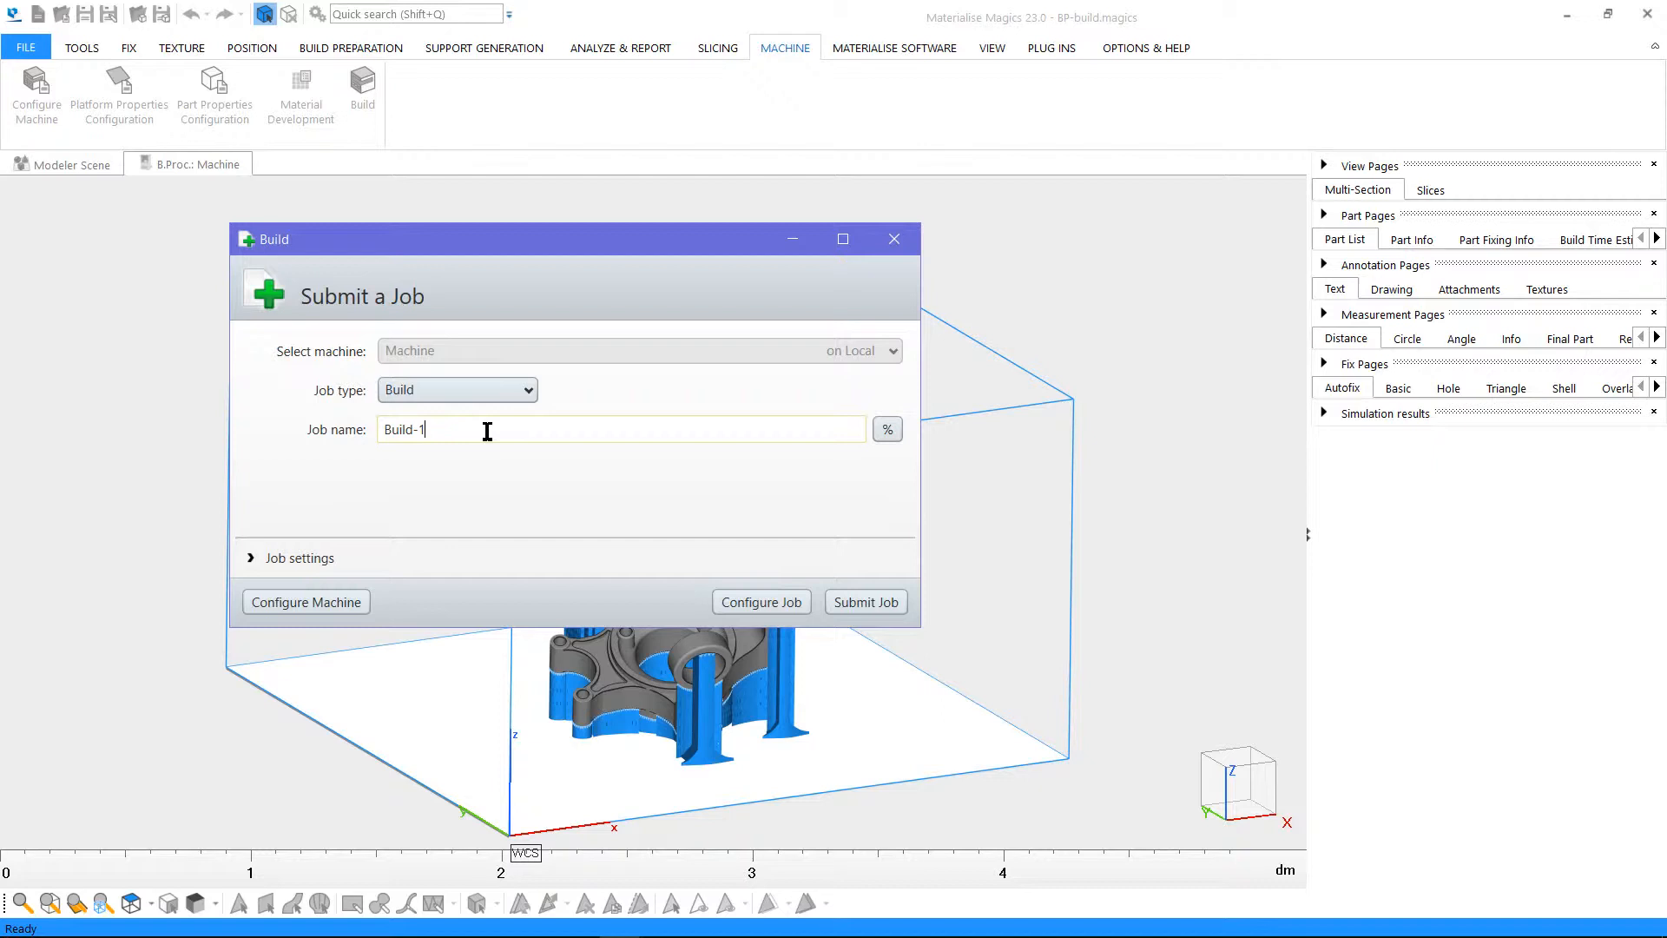
{"action": "left_click", "coordinate": [760, 600]}
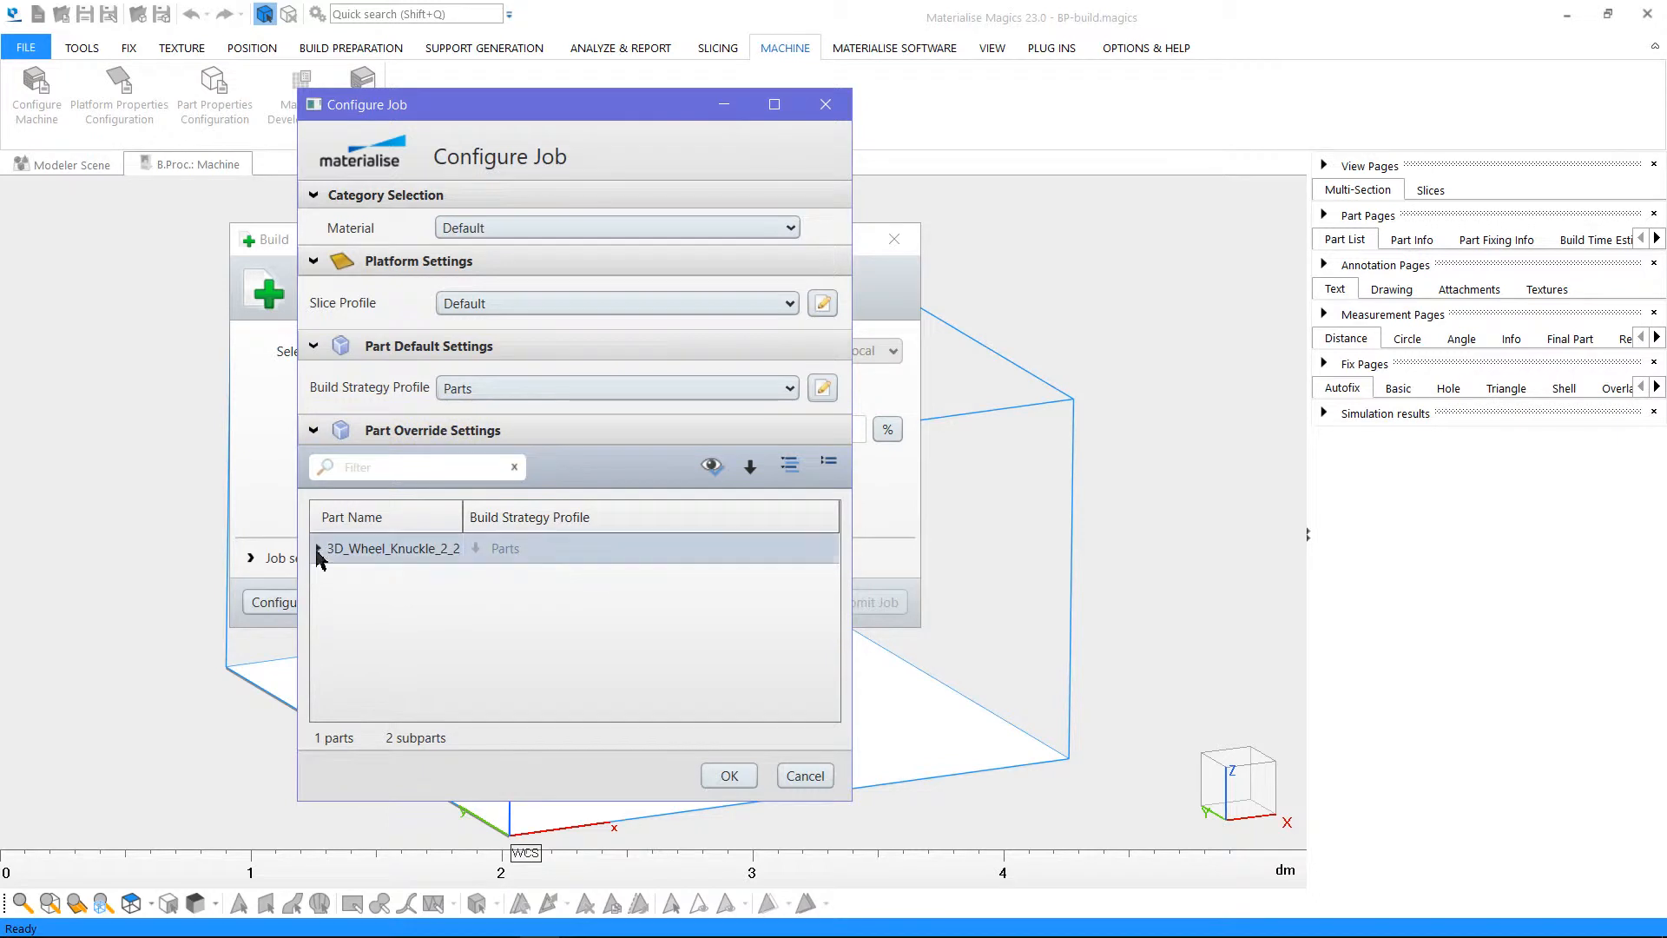
Assign non-solid and solid support build-strategy profiles to the wheel knuckle's support subparts
{"action": "left_click", "coordinate": [318, 547]}
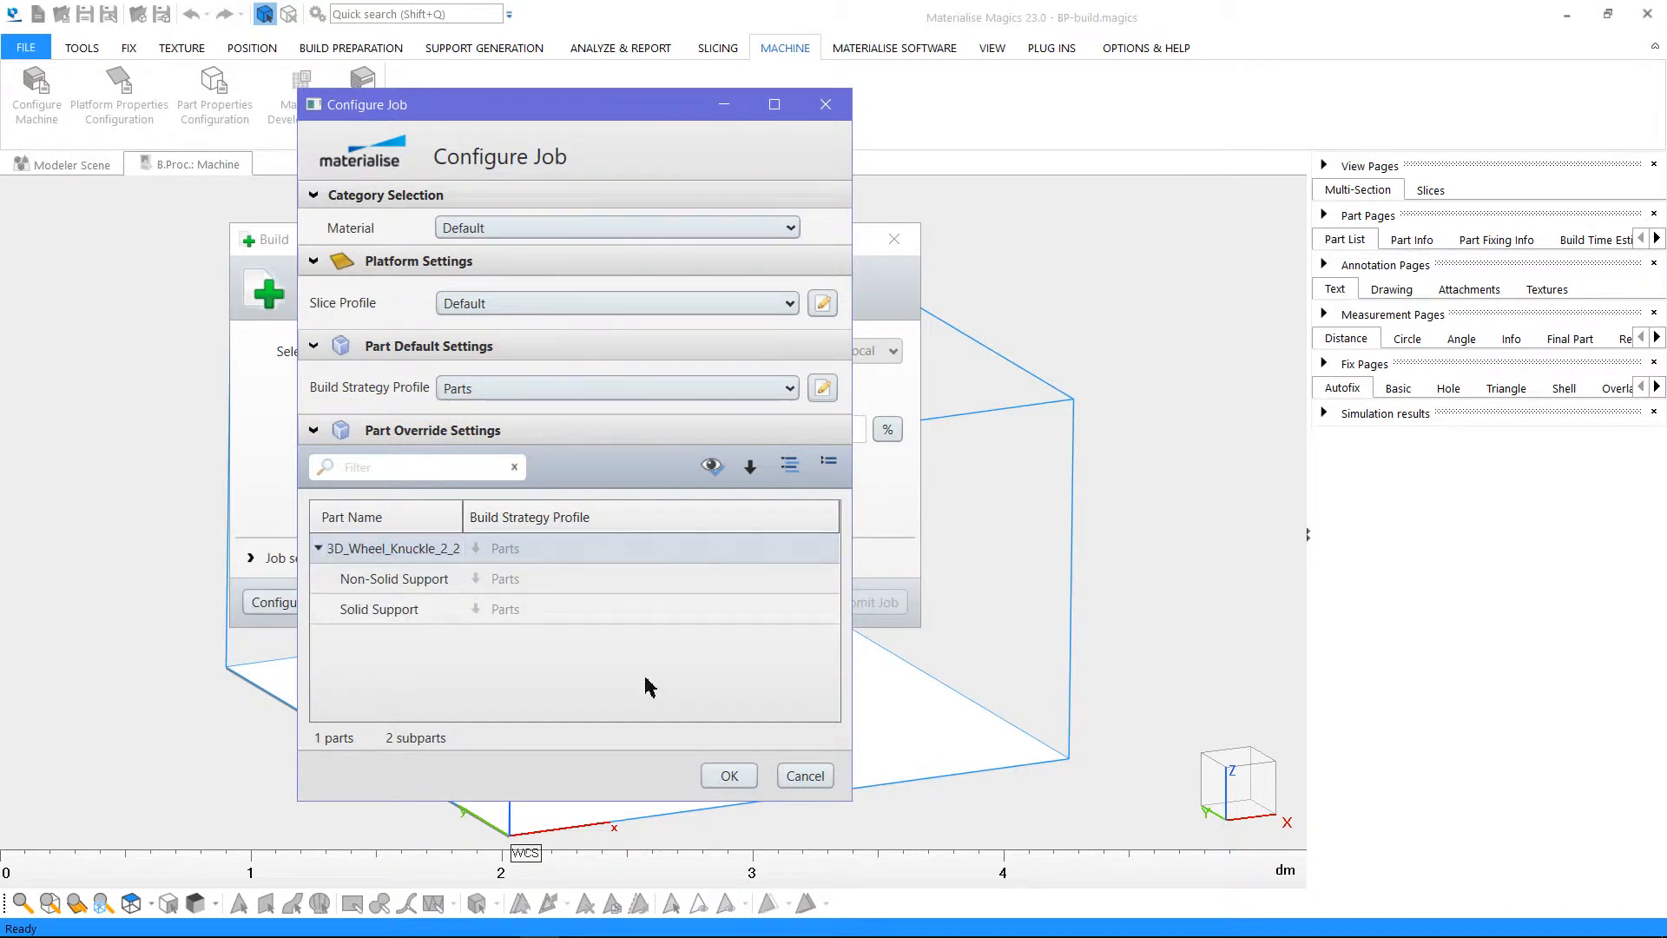
{"action": "left_click", "coordinate": [647, 579]}
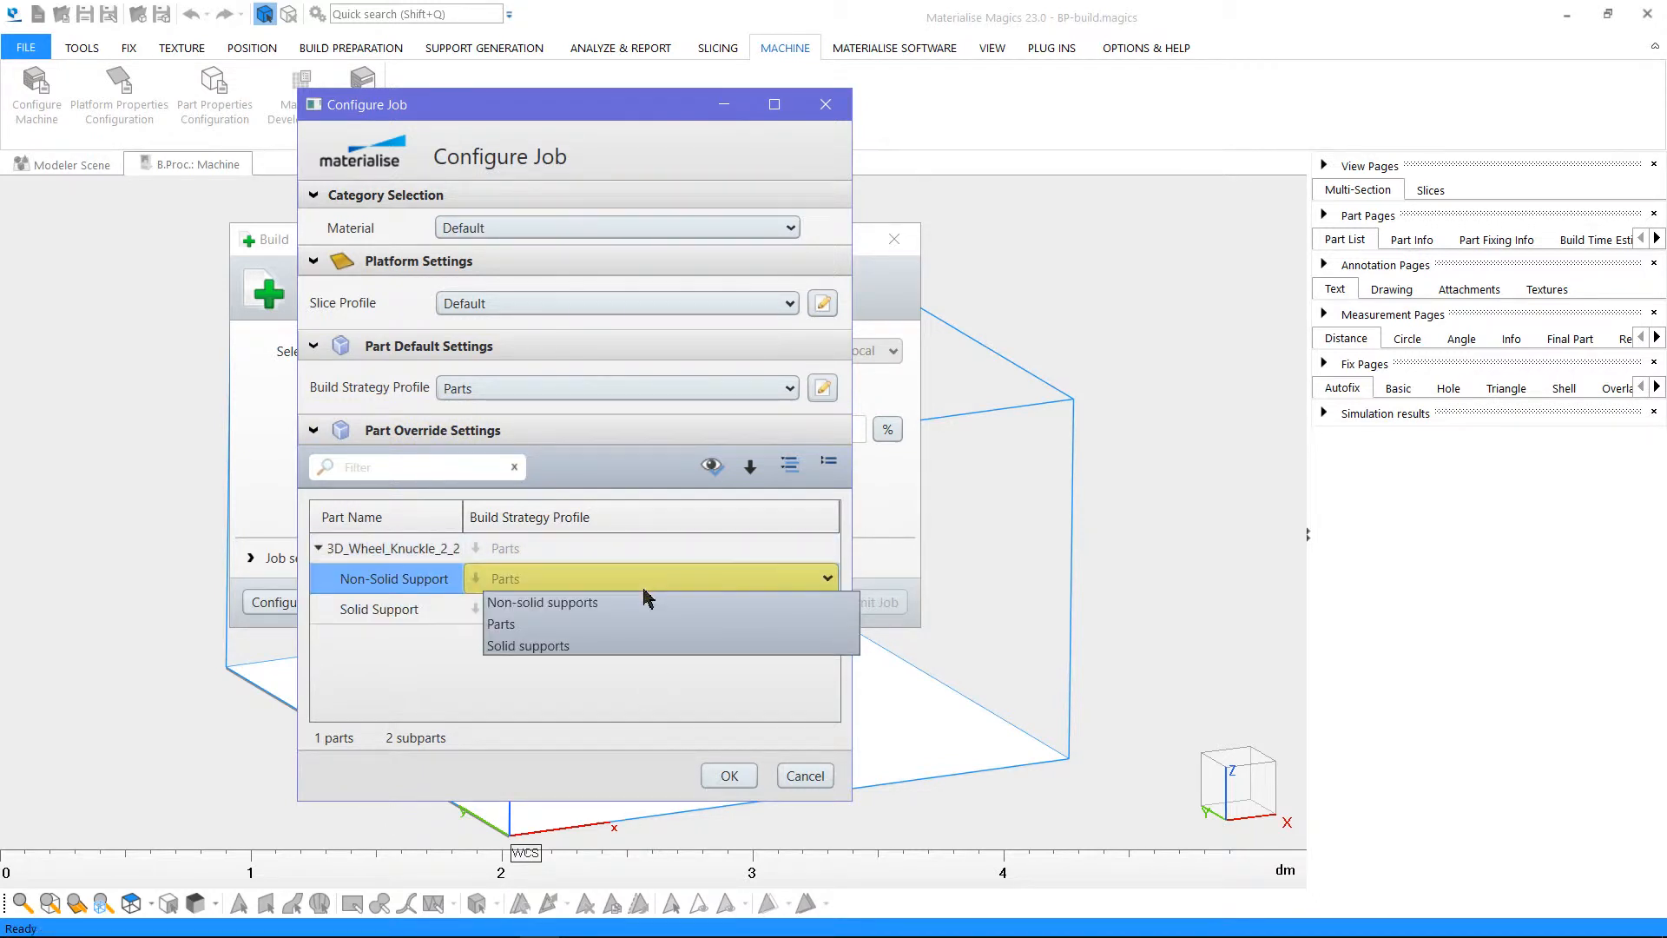
{"action": "left_click", "coordinate": [542, 601]}
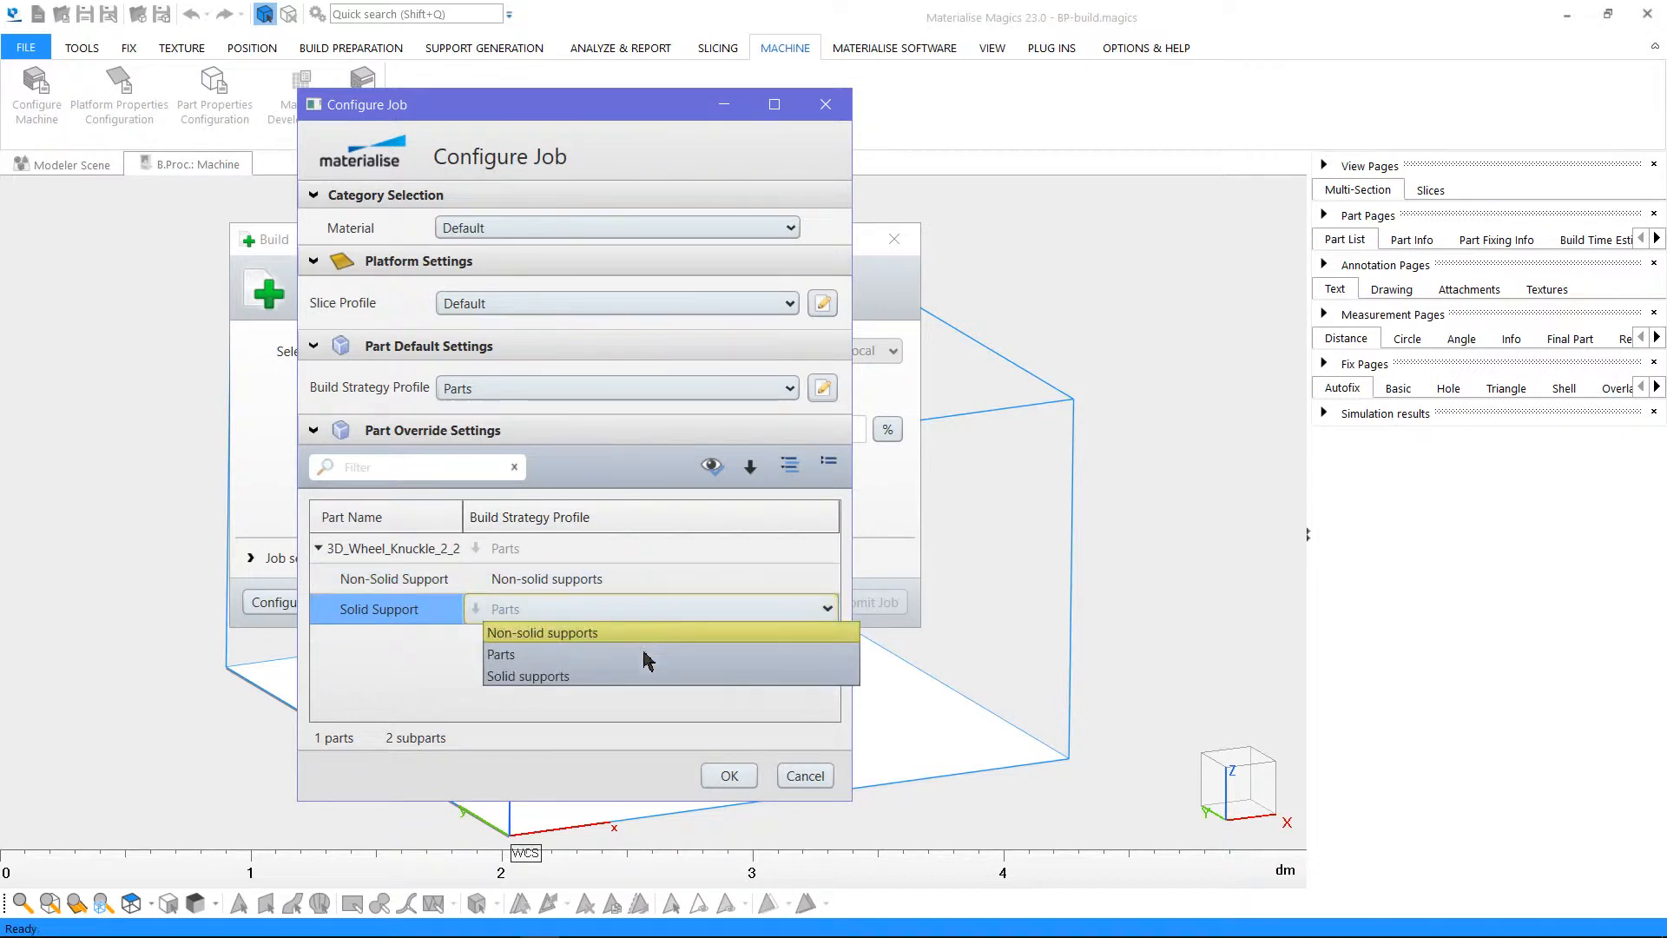
{"action": "left_click", "coordinate": [730, 775]}
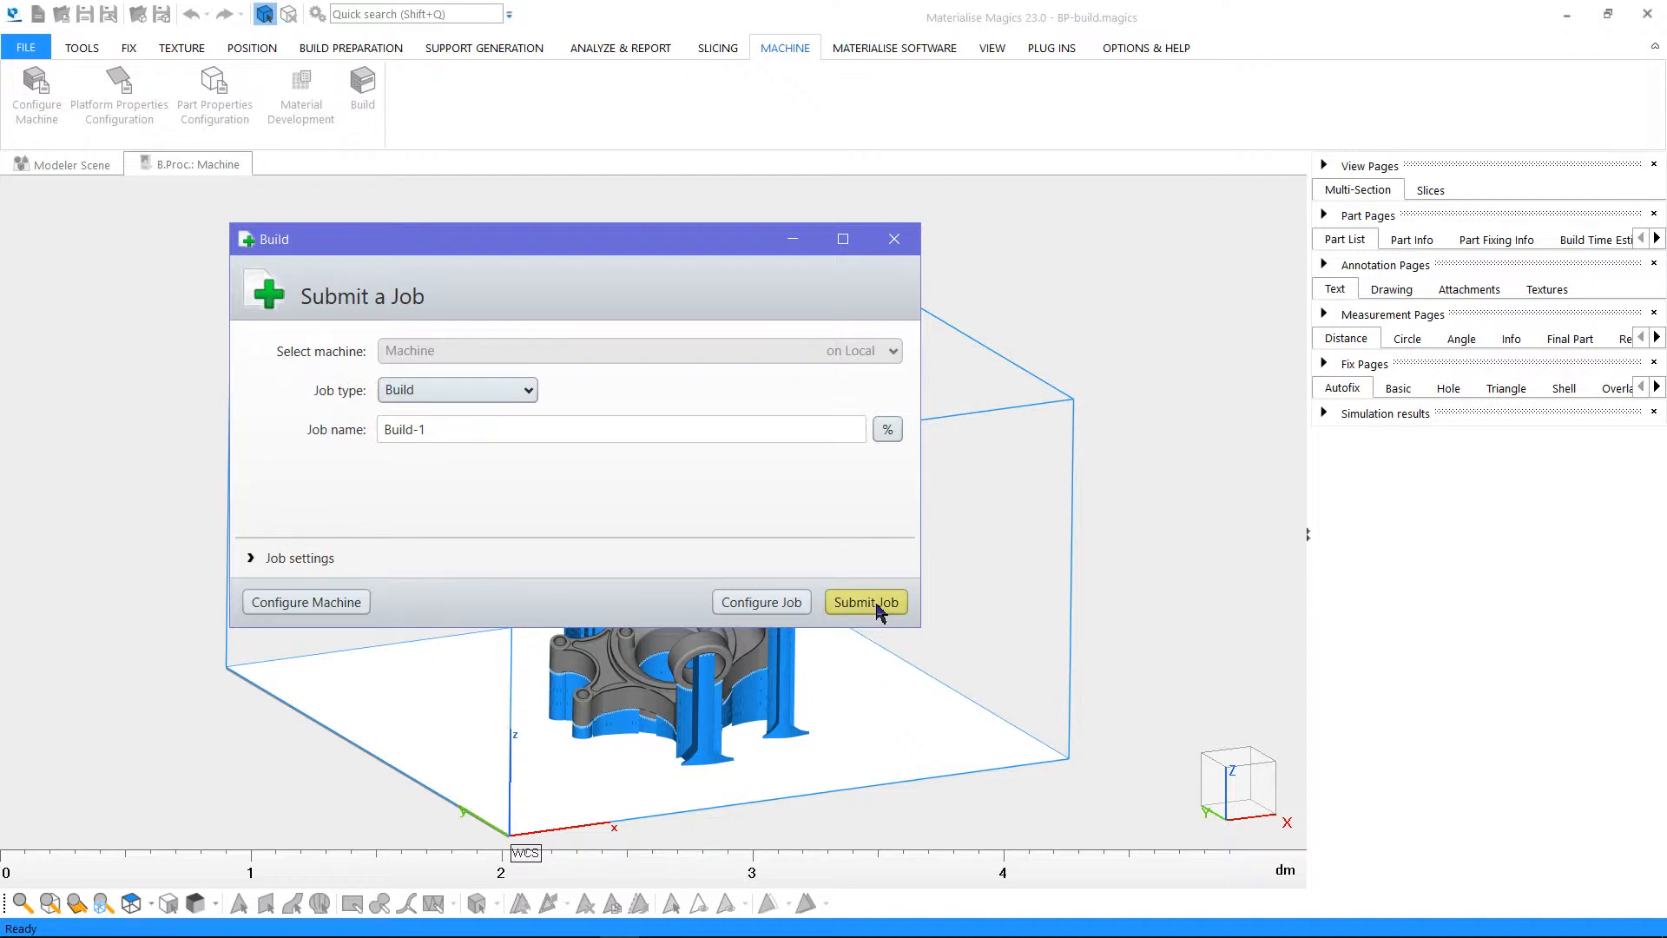
Submit the Build-1 job to the machine's build queue
{"action": "left_click", "coordinate": [865, 600]}
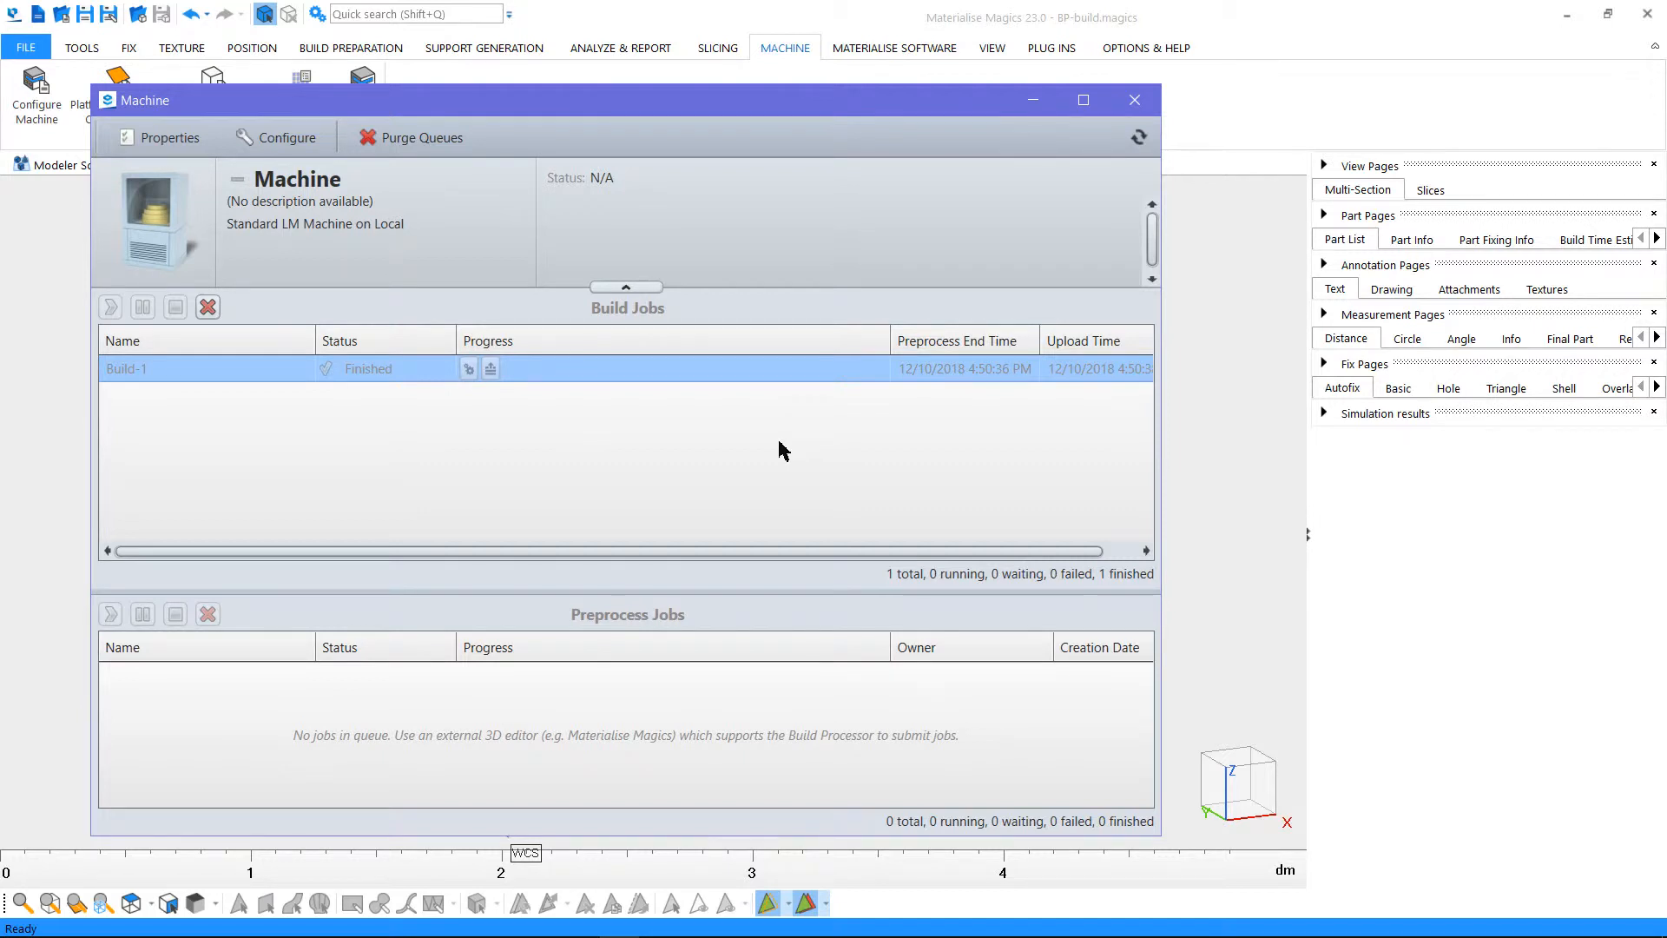
{"action": "mouse_move", "coordinate": [778, 429]}
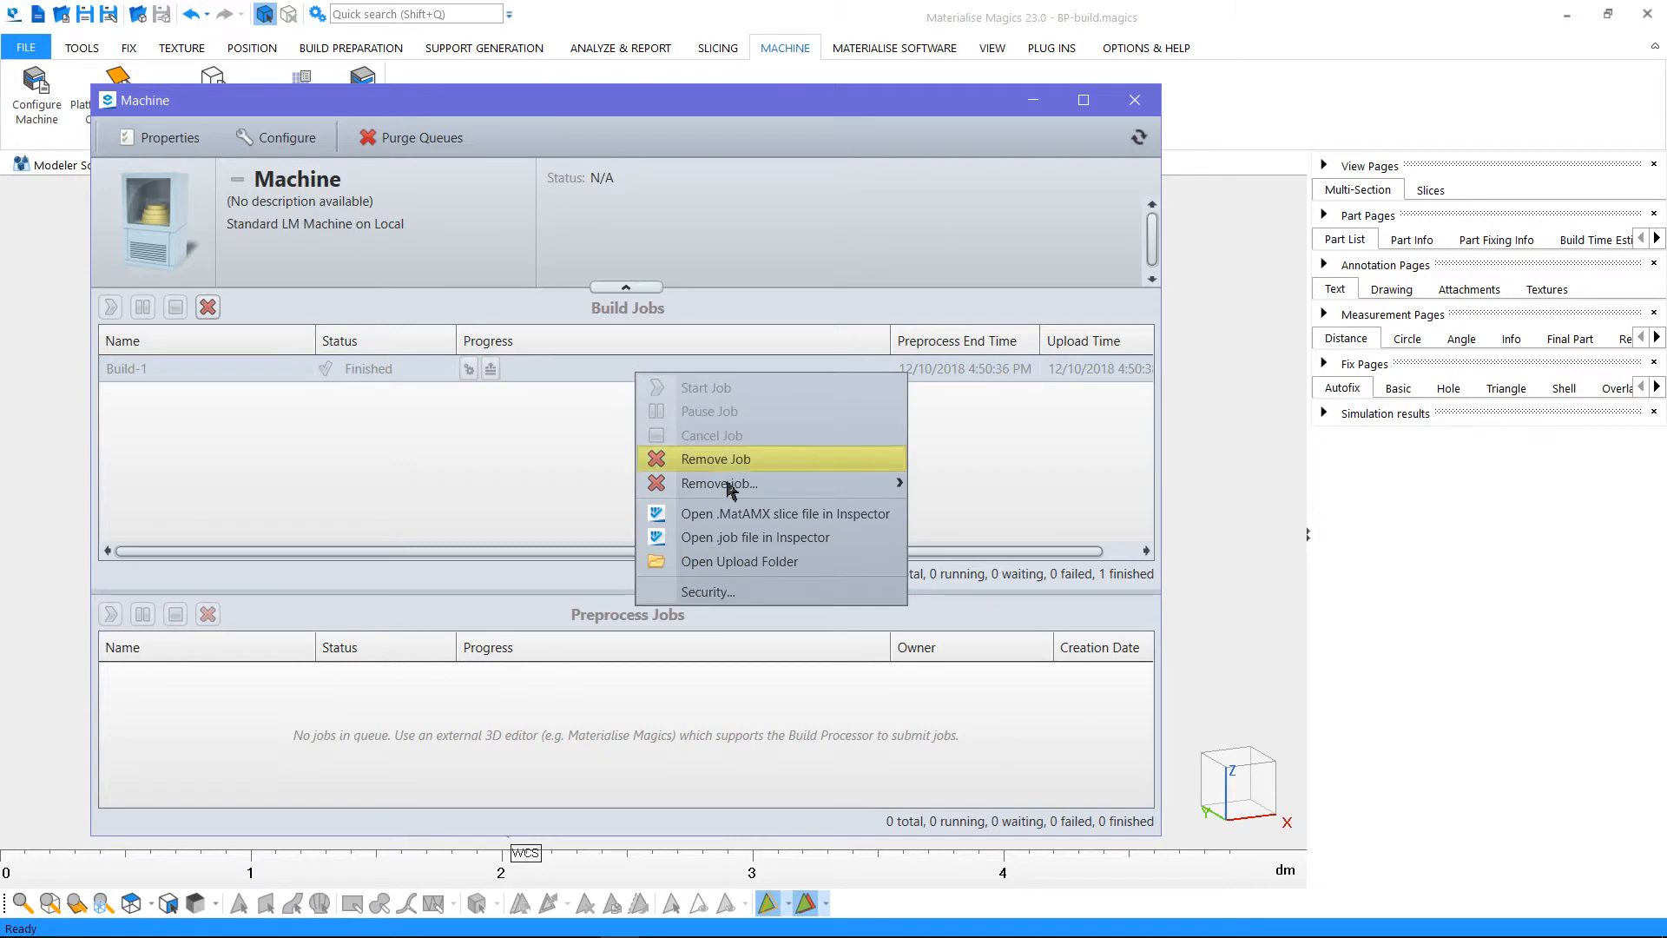
View Build-1's .MatAMX slices in Inspector at layer 570 (57.78 mm)
{"action": "left_click", "coordinate": [783, 512]}
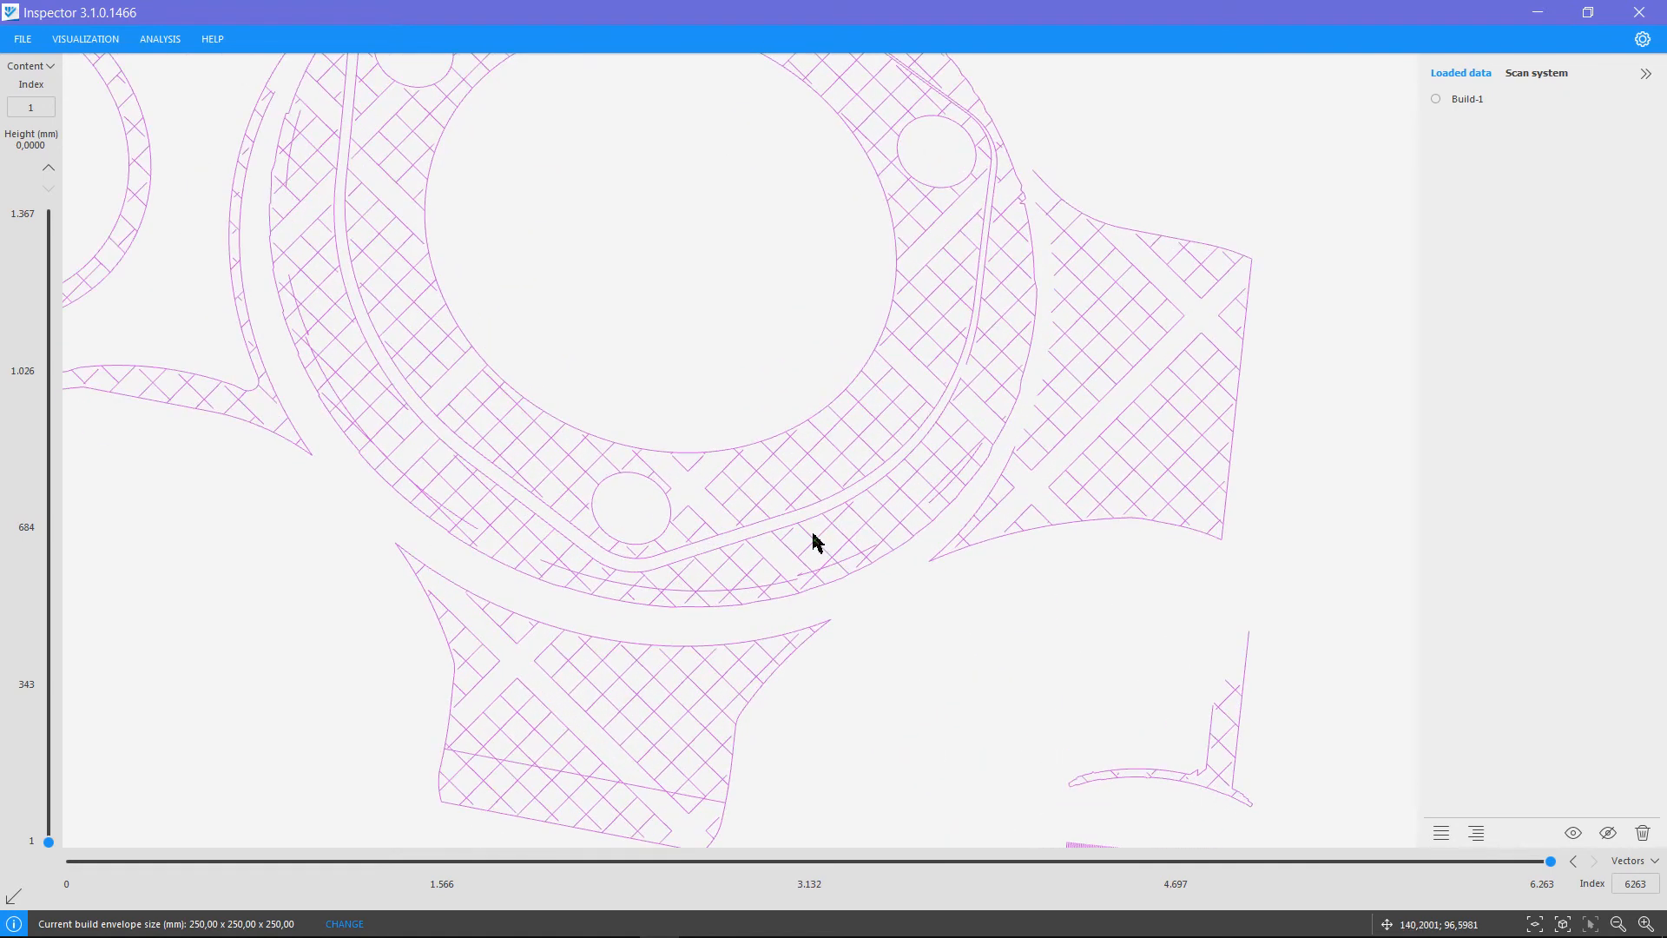
{"action": "left_click", "coordinate": [816, 556]}
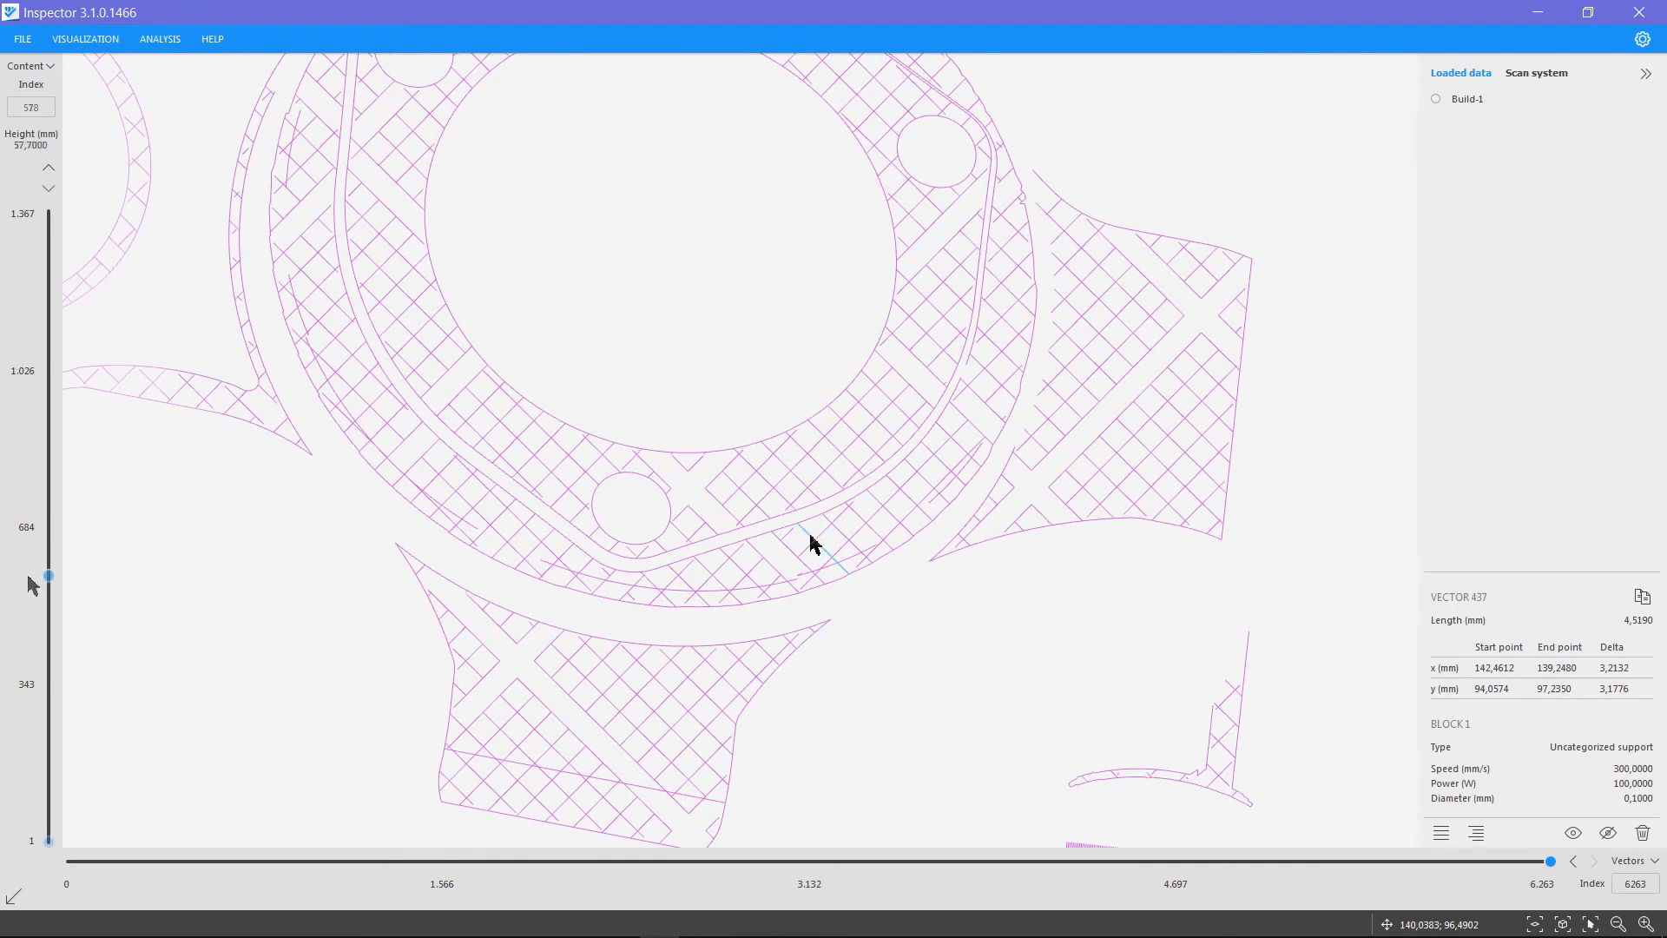